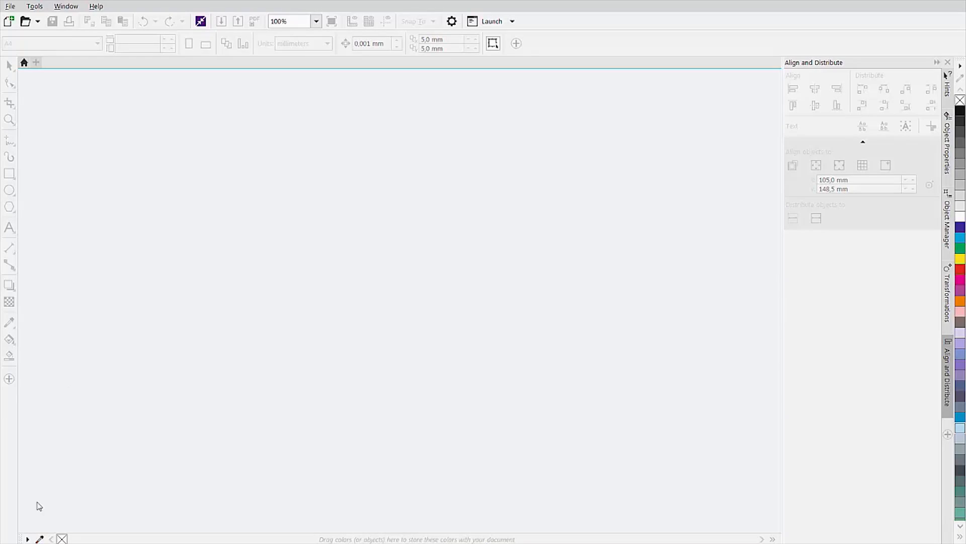
- Open the Glass-engraving.cdr drawing with the water drop and 'water' logo
{"action": "left_click", "coordinate": [27, 21]}
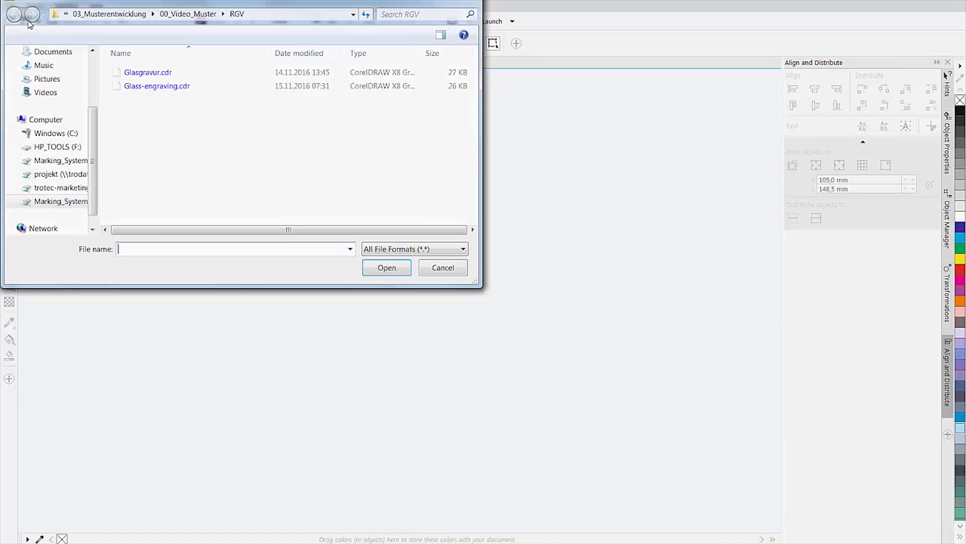
{"action": "left_click", "coordinate": [156, 85]}
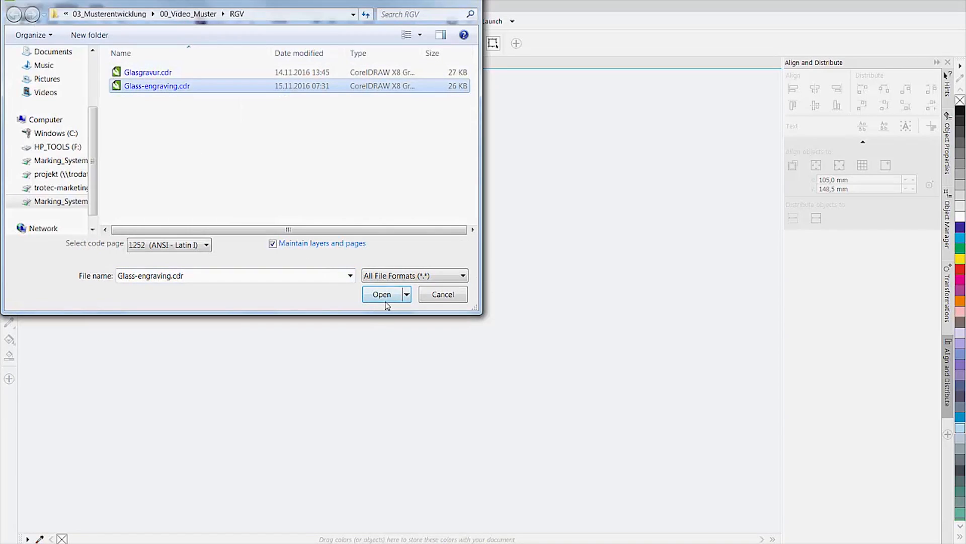
{"action": "left_click", "coordinate": [381, 294]}
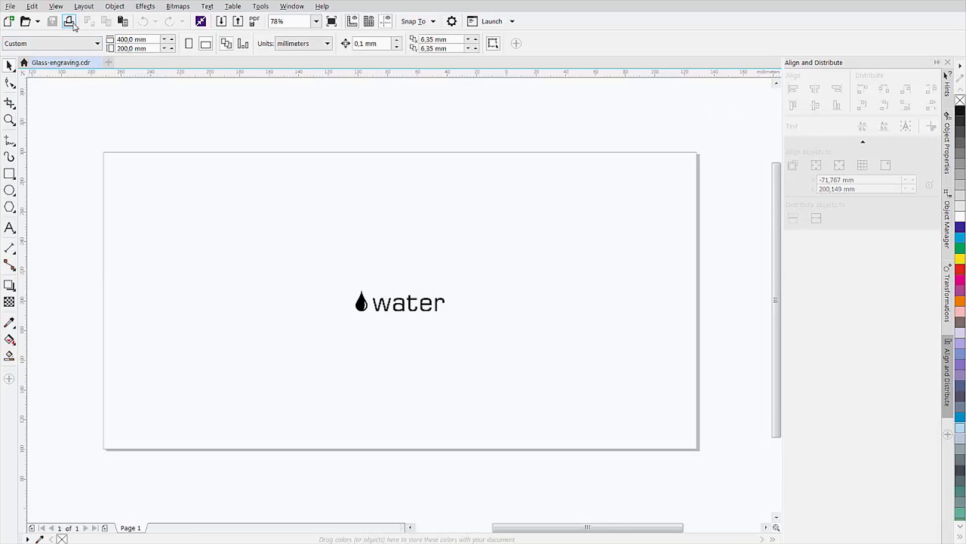
- In Print setup, reposition the water graphic to Right center on the Layout settings
{"action": "left_click", "coordinate": [66, 21]}
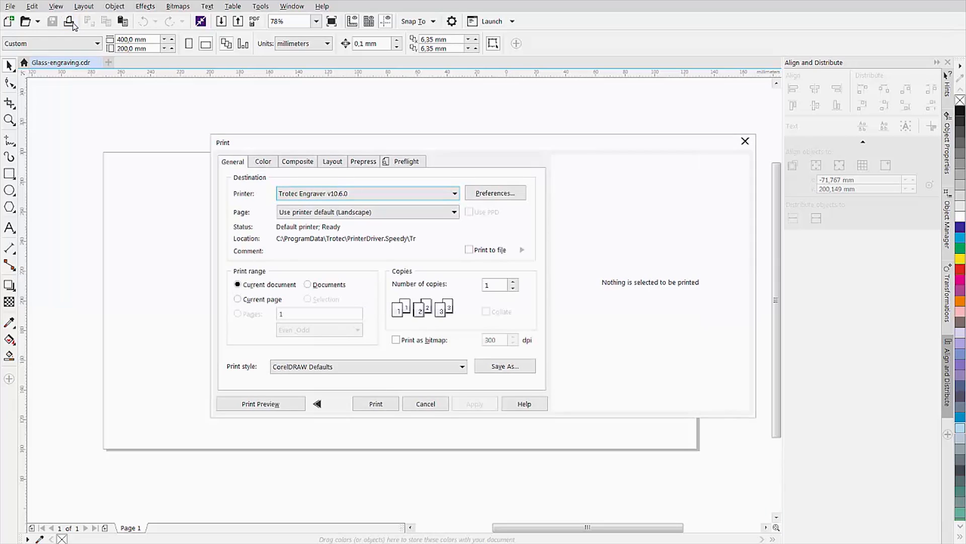
{"action": "left_click", "coordinate": [332, 161]}
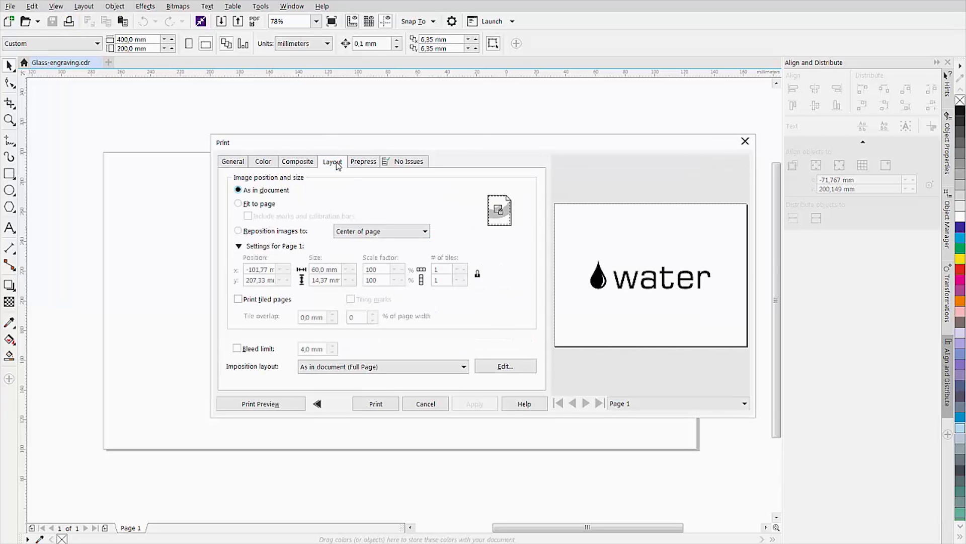
{"action": "mouse_move", "coordinate": [296, 187]}
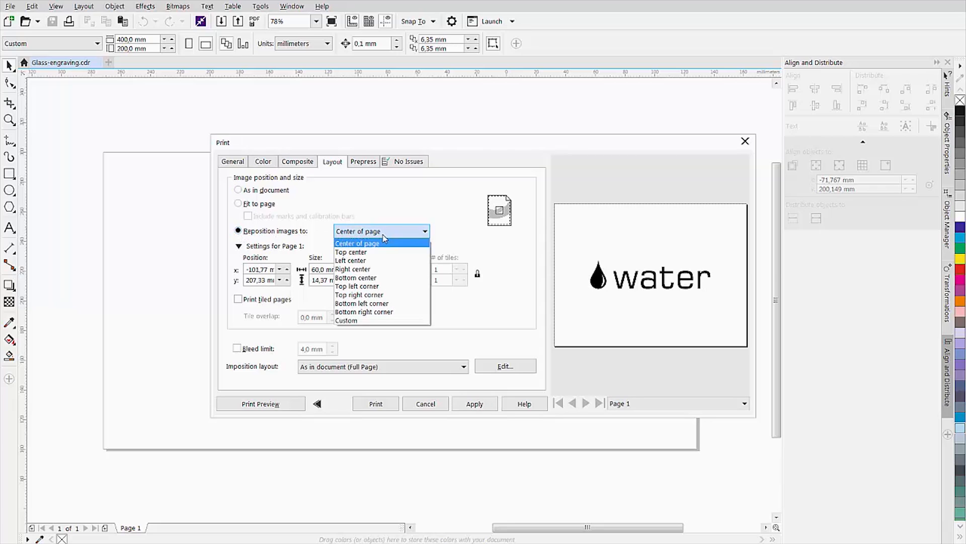
{"action": "mouse_move", "coordinate": [353, 268]}
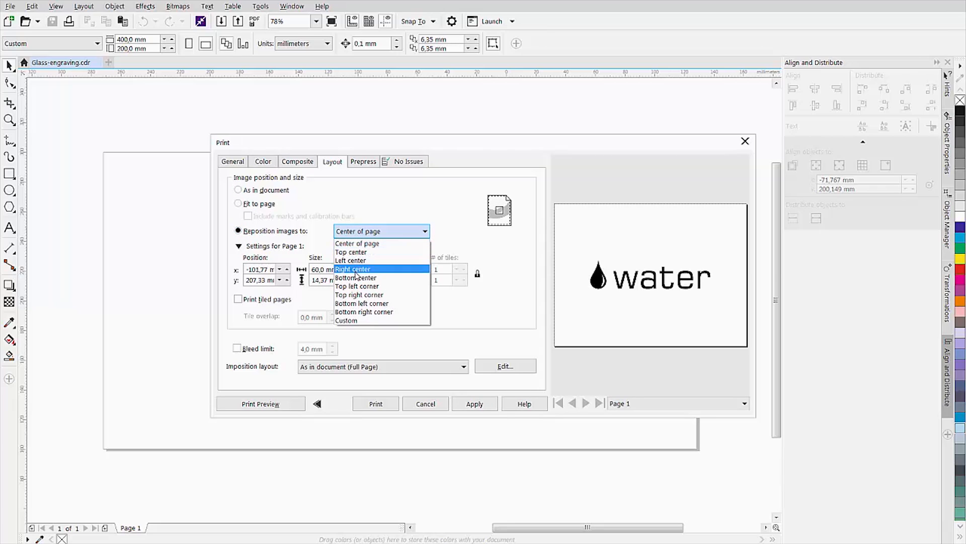
{"action": "left_click", "coordinate": [352, 269]}
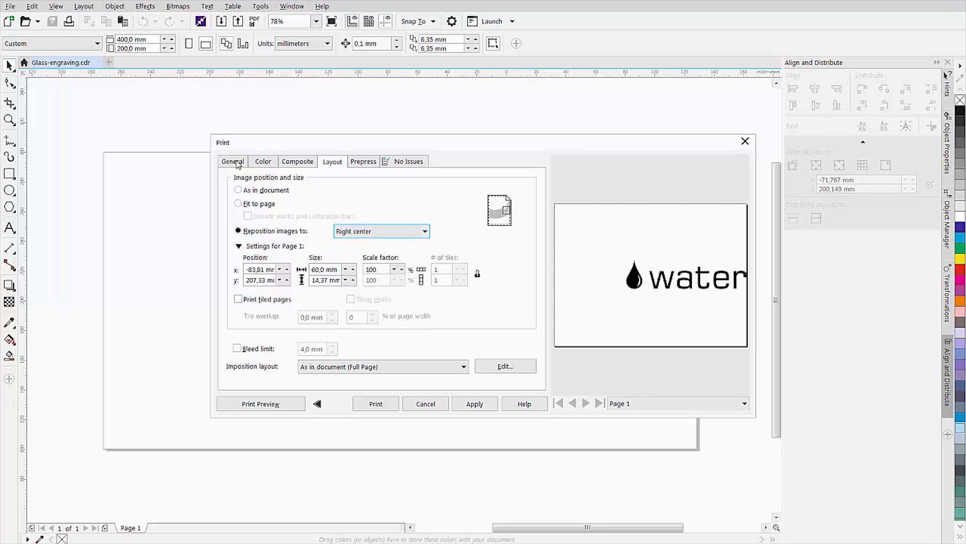
{"action": "left_click", "coordinate": [232, 161]}
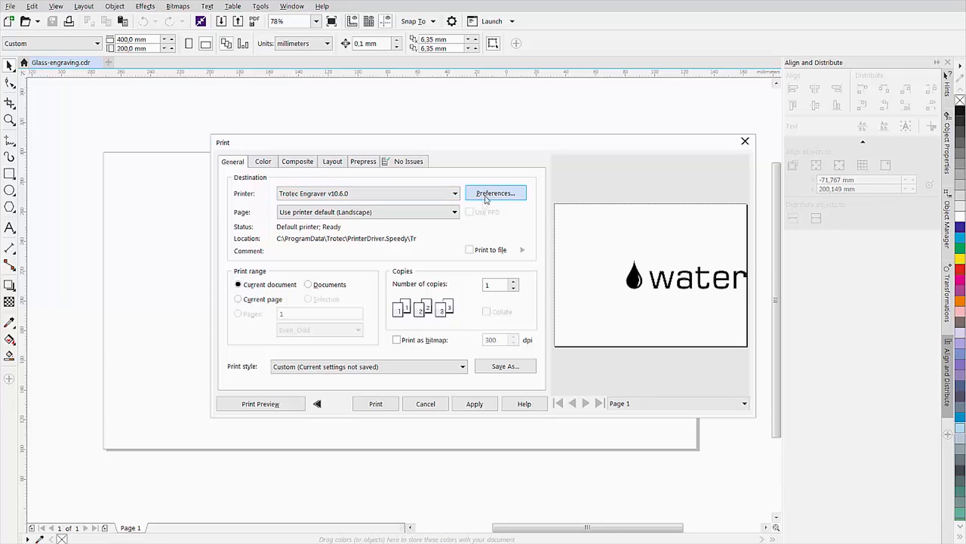
- In the Trotec driver preferences, enable Rotary Attachment with Height 15 mm and diameter 62 mm
{"action": "left_click", "coordinate": [496, 193]}
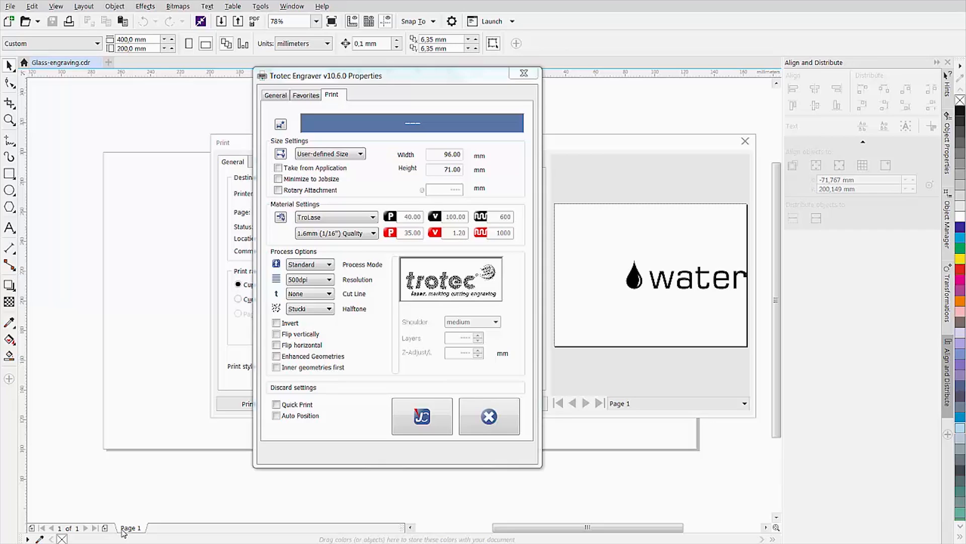
{"action": "mouse_move", "coordinate": [127, 517]}
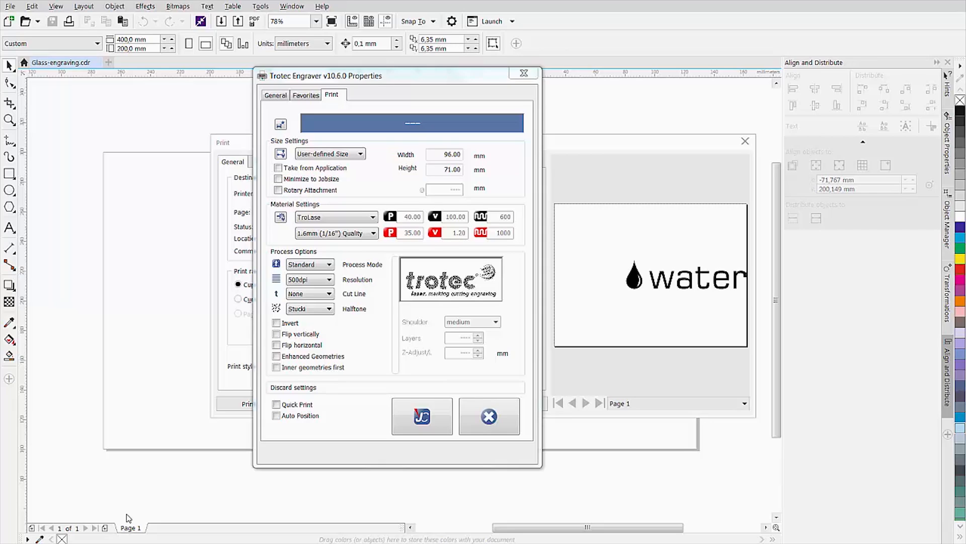
{"action": "mouse_move", "coordinate": [278, 190]}
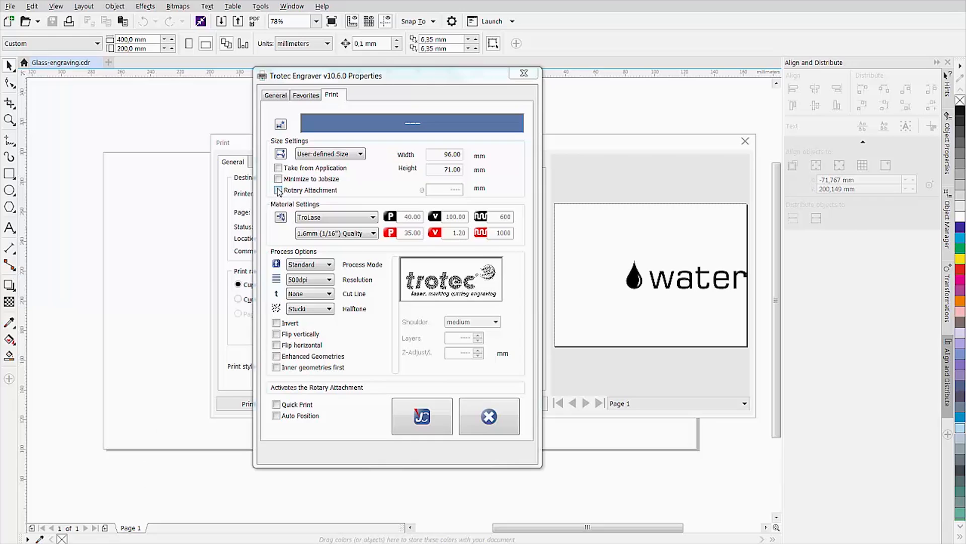
{"action": "left_click", "coordinate": [277, 190]}
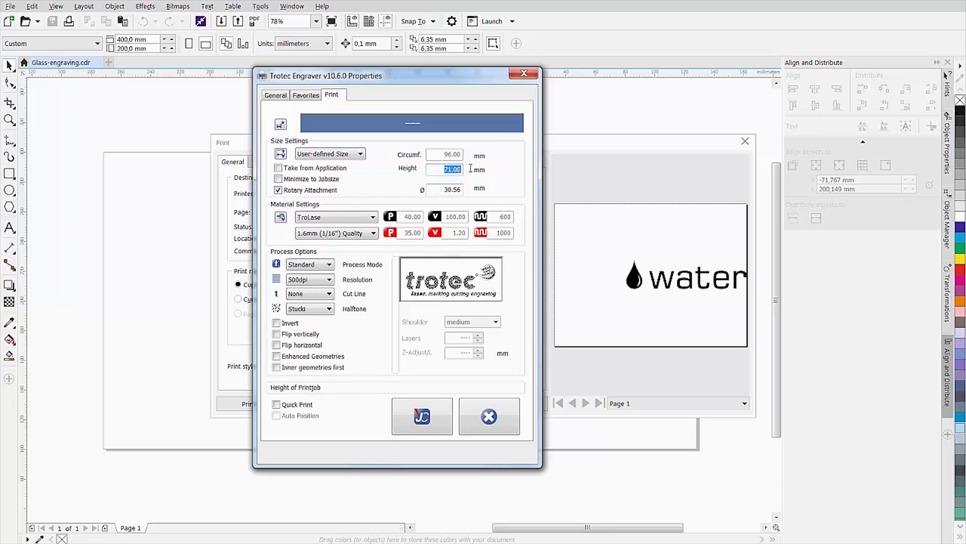
{"action": "mouse_move", "coordinate": [464, 173]}
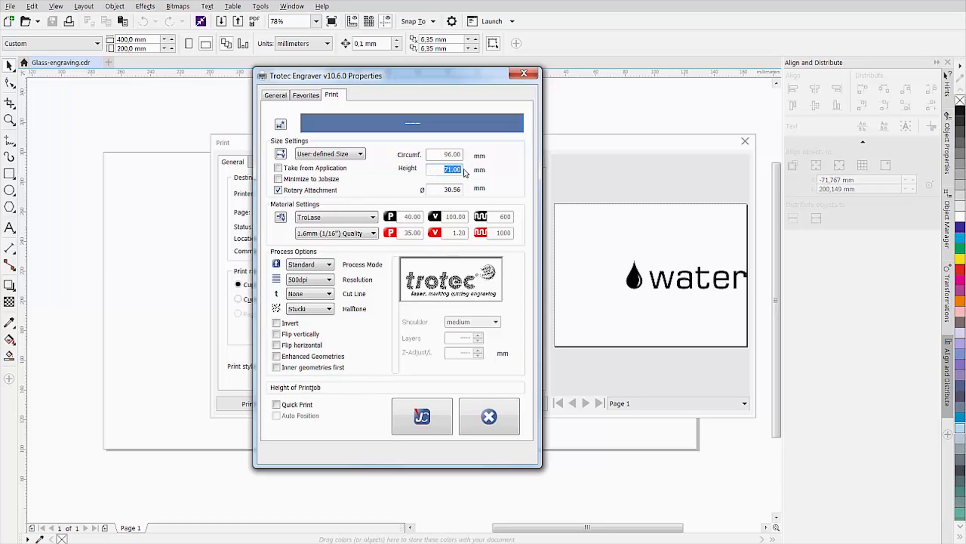
{"action": "type", "text": "1"}
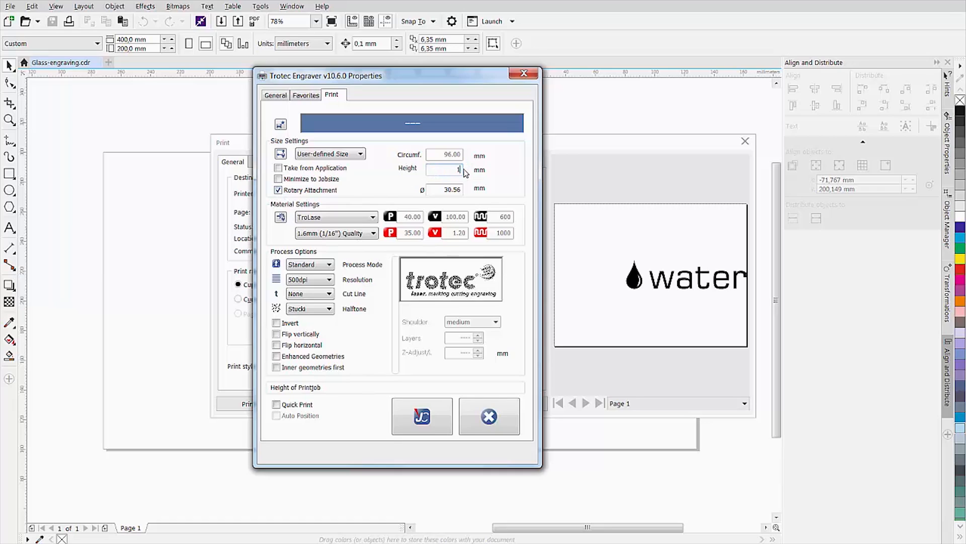
{"action": "type", "text": "5"}
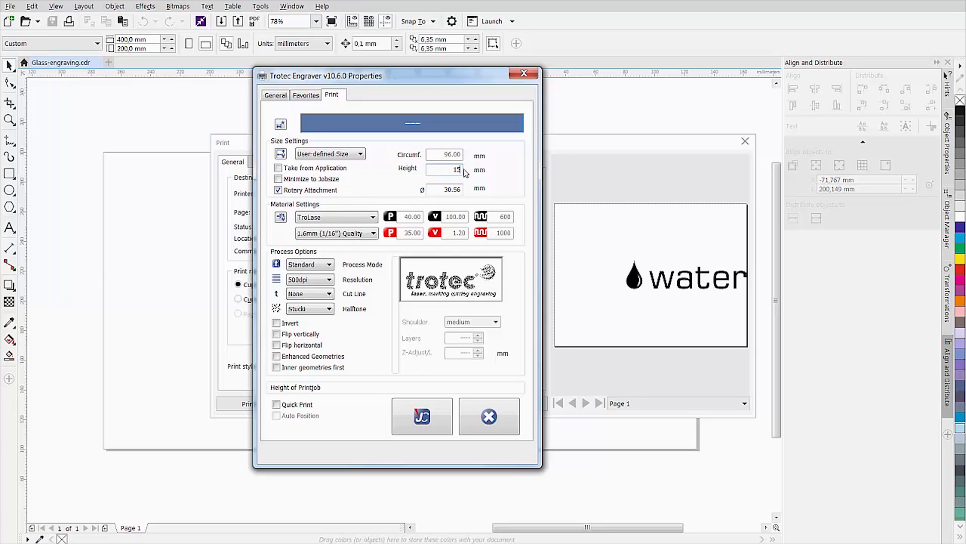
{"action": "mouse_move", "coordinate": [446, 183]}
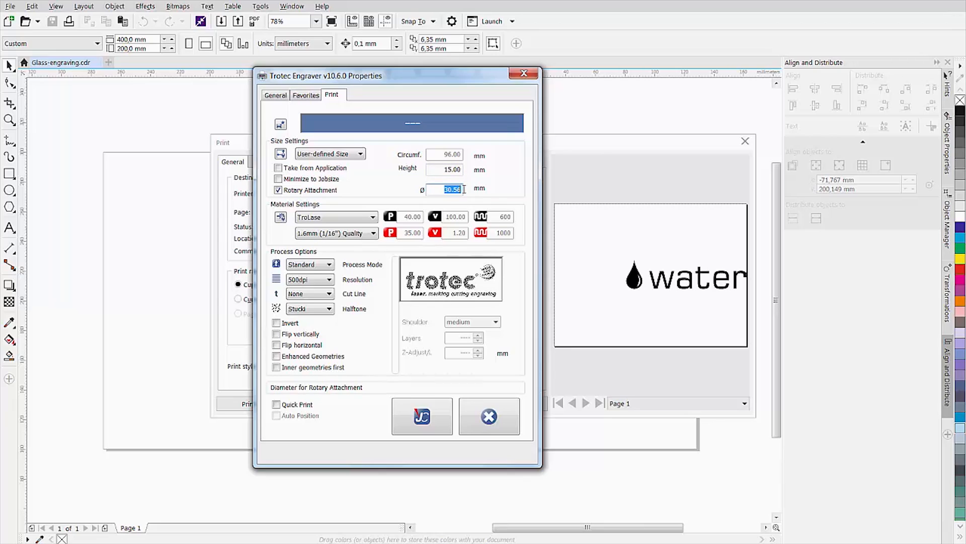
{"action": "type", "text": "64"}
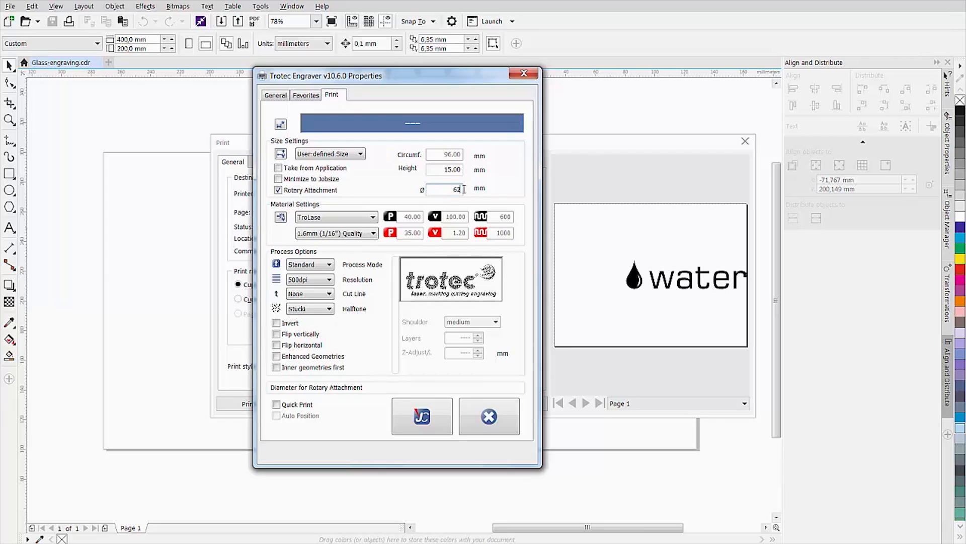
{"action": "mouse_move", "coordinate": [463, 202]}
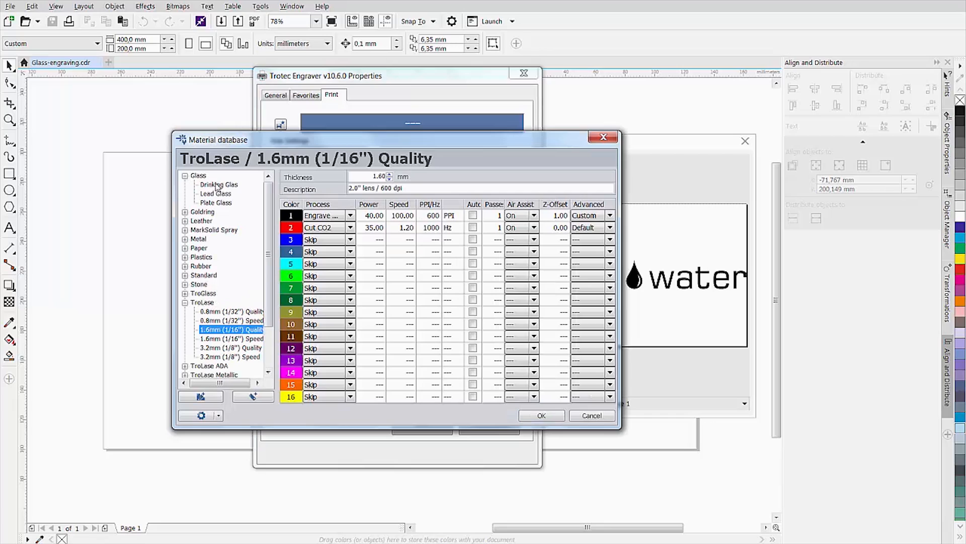
- Choose Glass > Drinking Glass material, confirm the driver settings and send the job to JobControl
{"action": "left_click", "coordinate": [218, 184]}
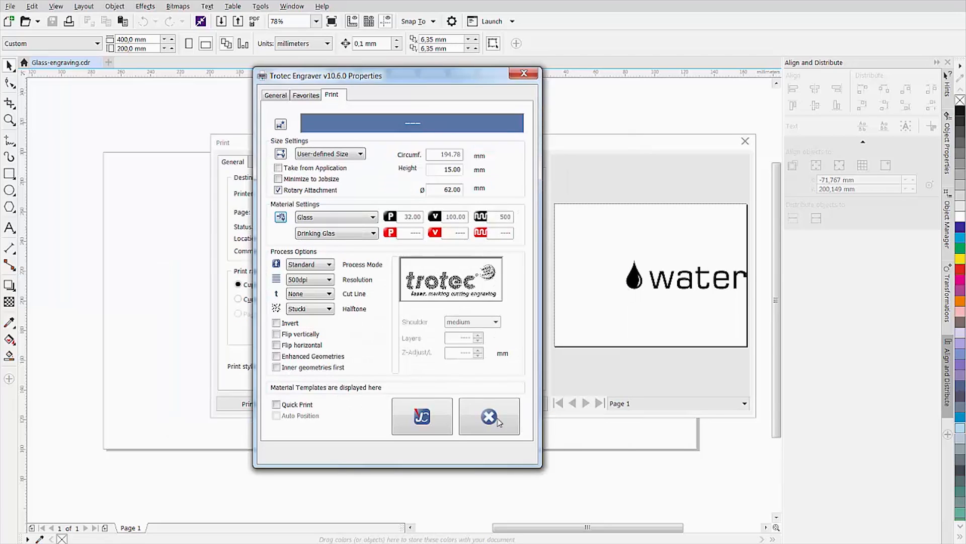
{"action": "left_click", "coordinate": [489, 416]}
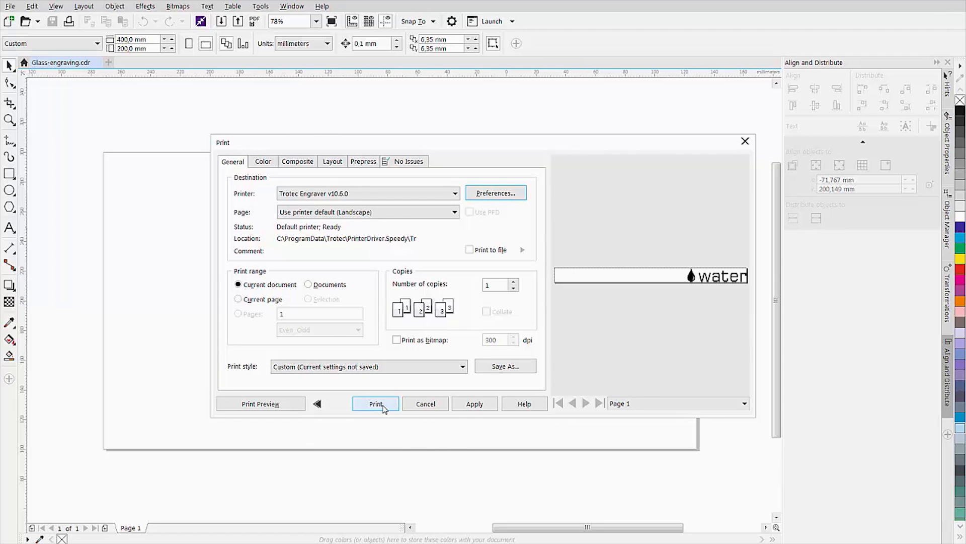
{"action": "left_click", "coordinate": [375, 404]}
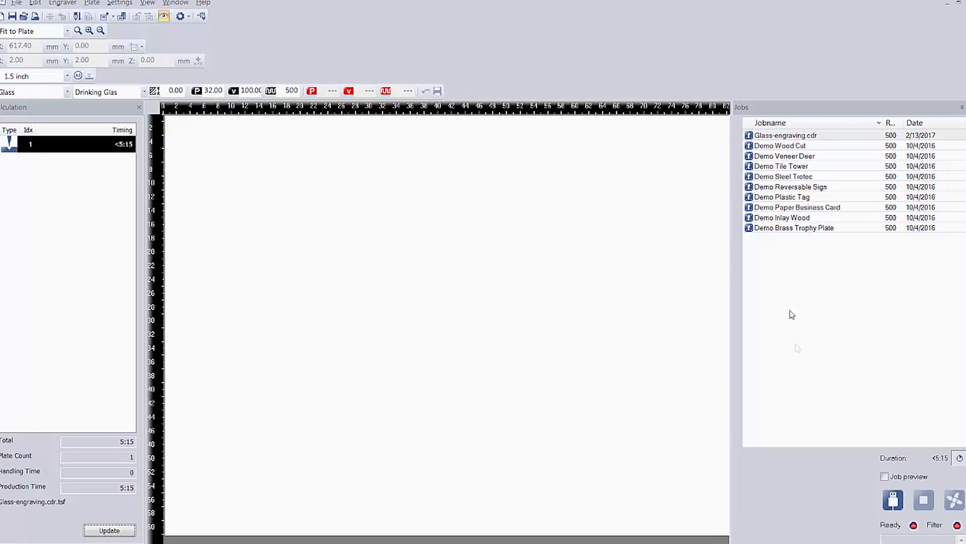
- Place the Glass-engraving.cdr job on the rotary plate and connect to the laser engraver
{"action": "left_click", "coordinate": [785, 135]}
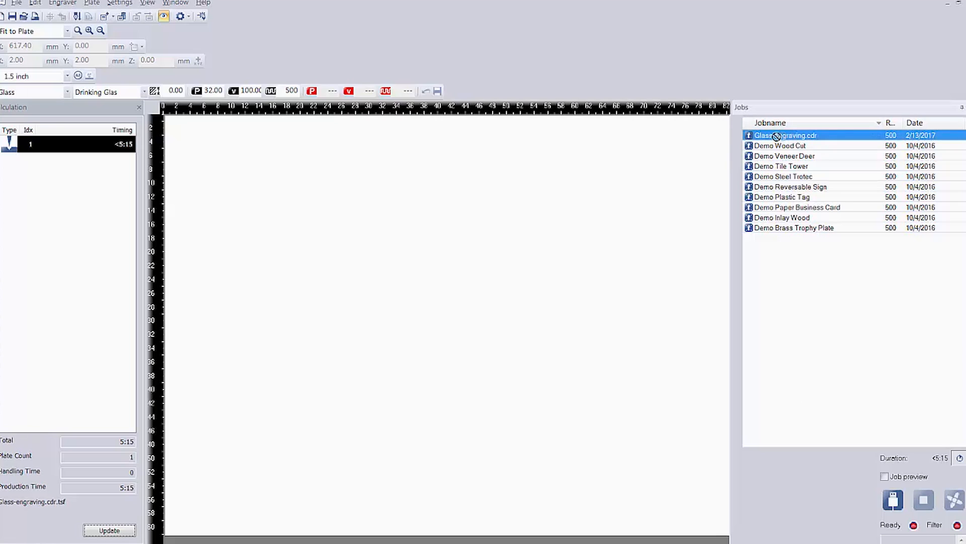
{"action": "left_click", "coordinate": [780, 145]}
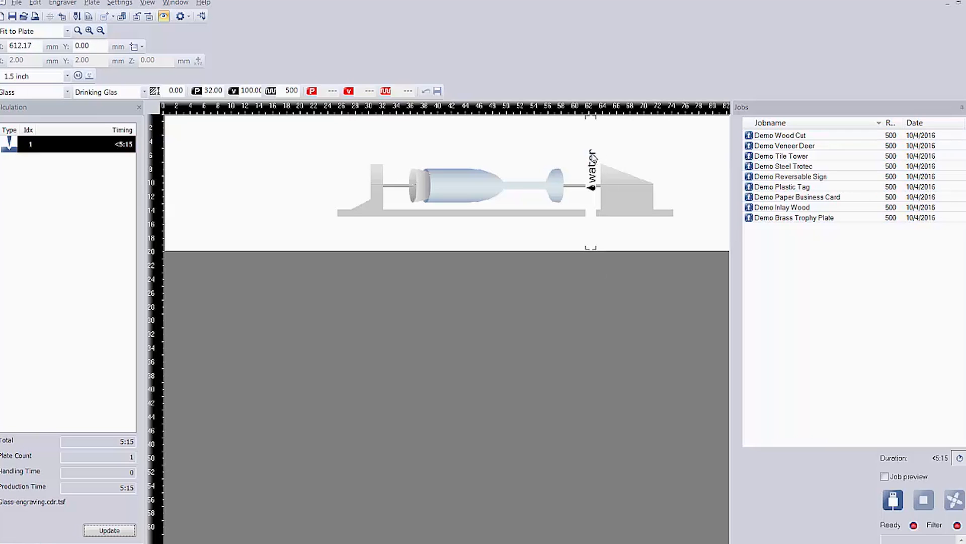
{"action": "mouse_move", "coordinate": [586, 340]}
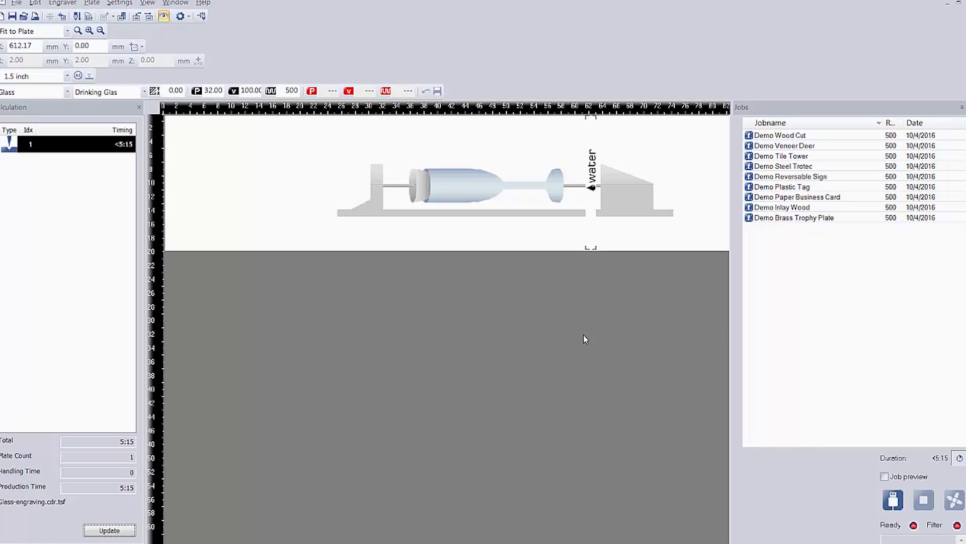
{"action": "left_click", "coordinate": [894, 499]}
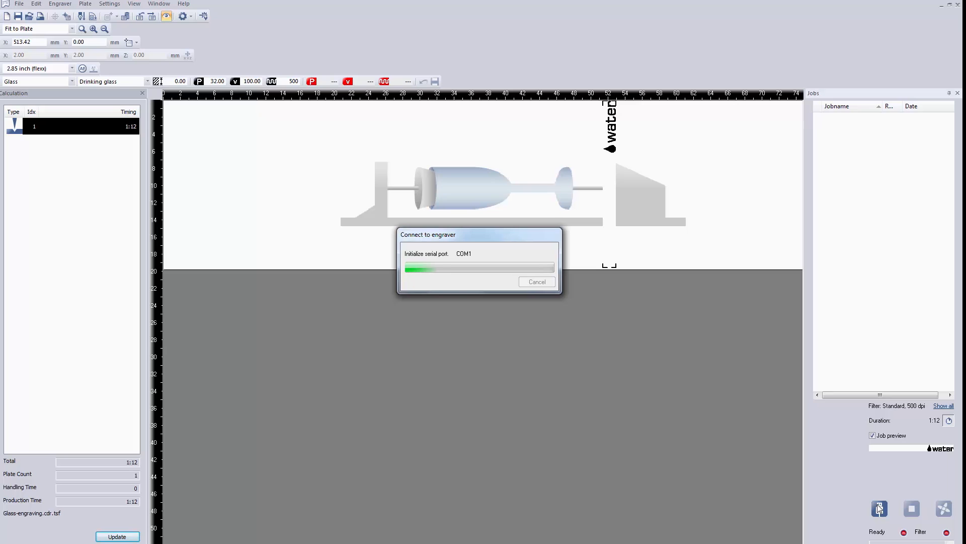